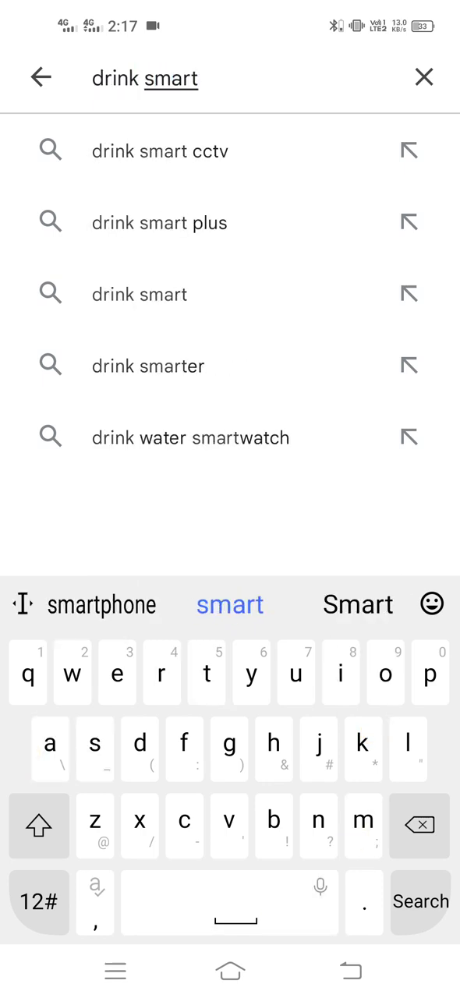
Step: Find the D-Link Smart Plus CCTV listing via the 'drink smart plus' suggestion and launch it
left_click(159, 222)
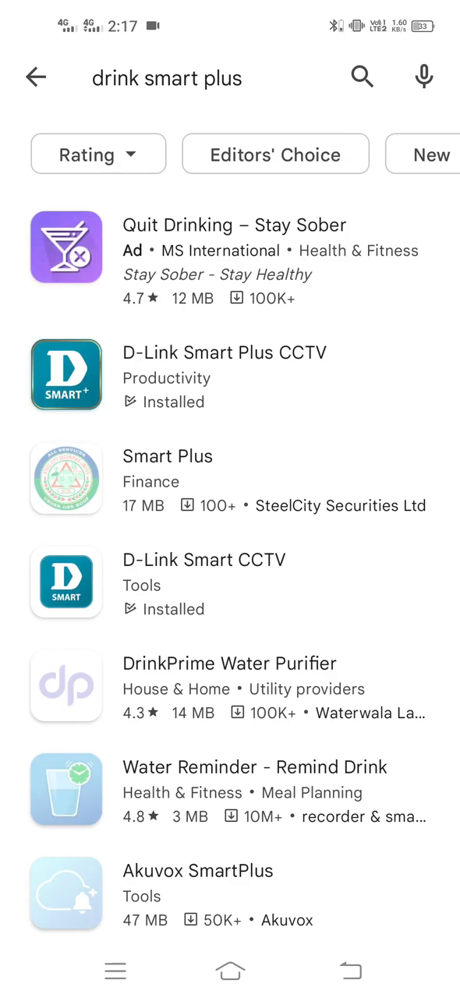
left_click(225, 374)
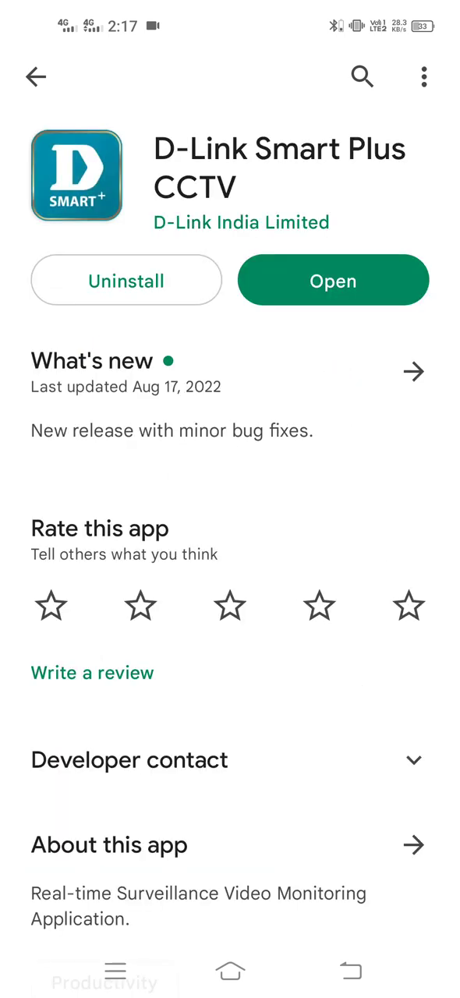
left_click(334, 281)
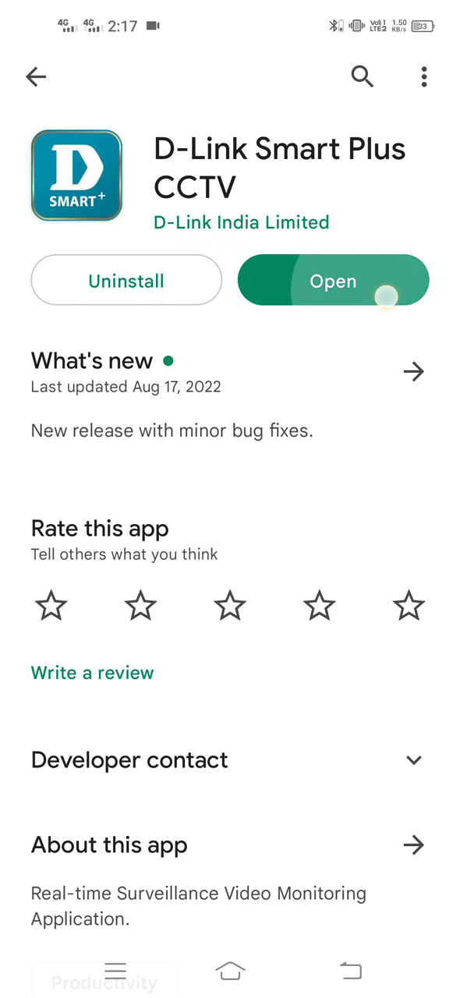
Step: Accept the cellular data warning and reach the account login screen
left_click(334, 281)
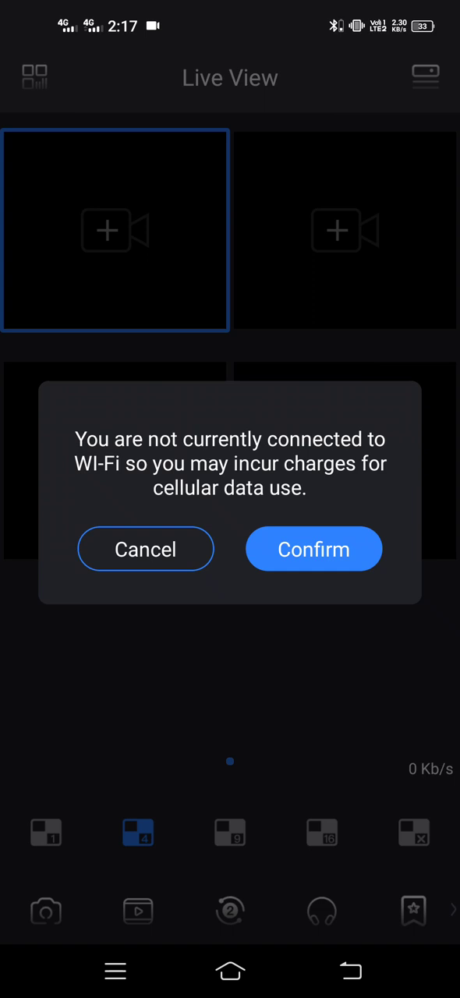
left_click(313, 549)
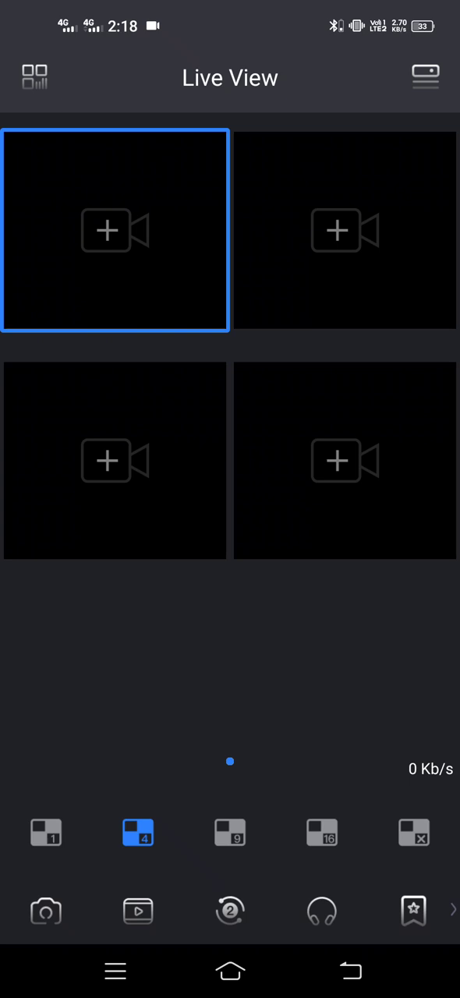
left_click(34, 76)
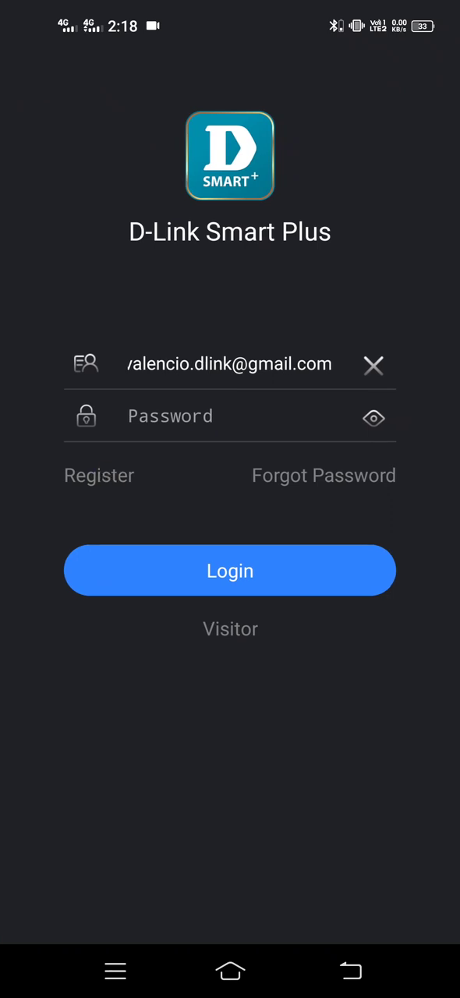
left_click(100, 476)
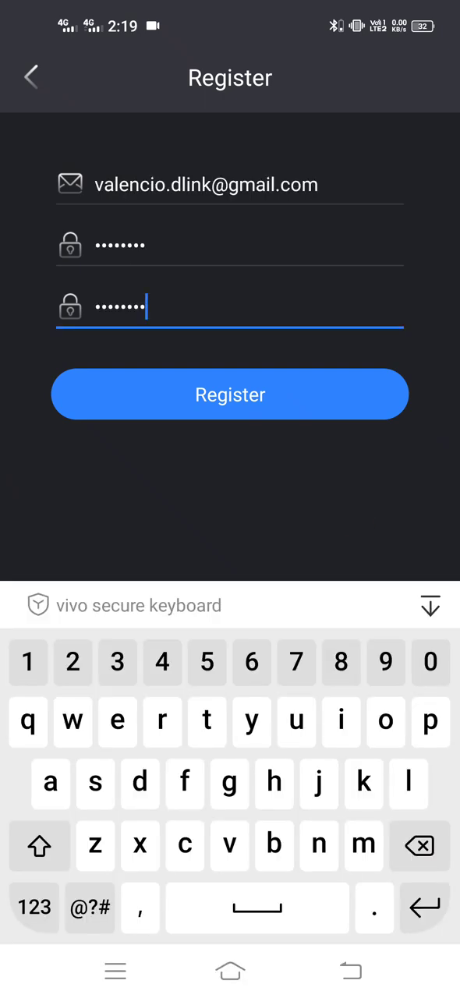
left_click(231, 393)
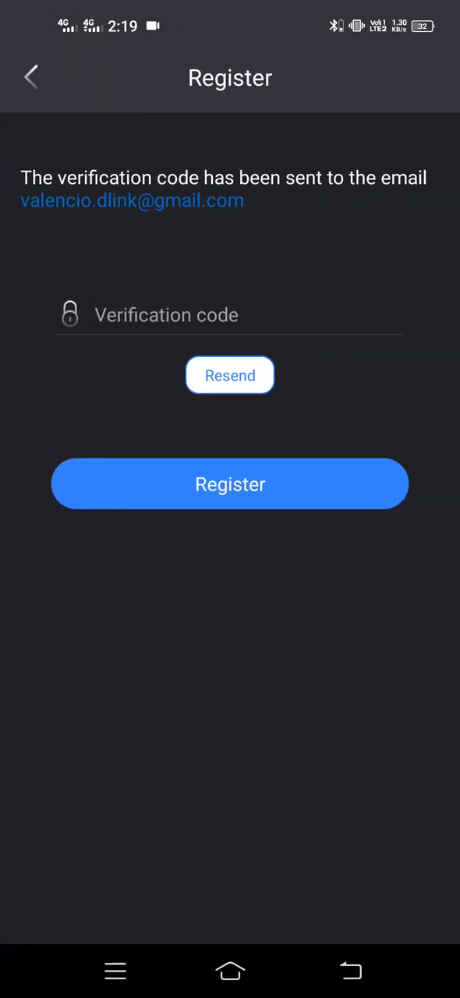
left_click(229, 374)
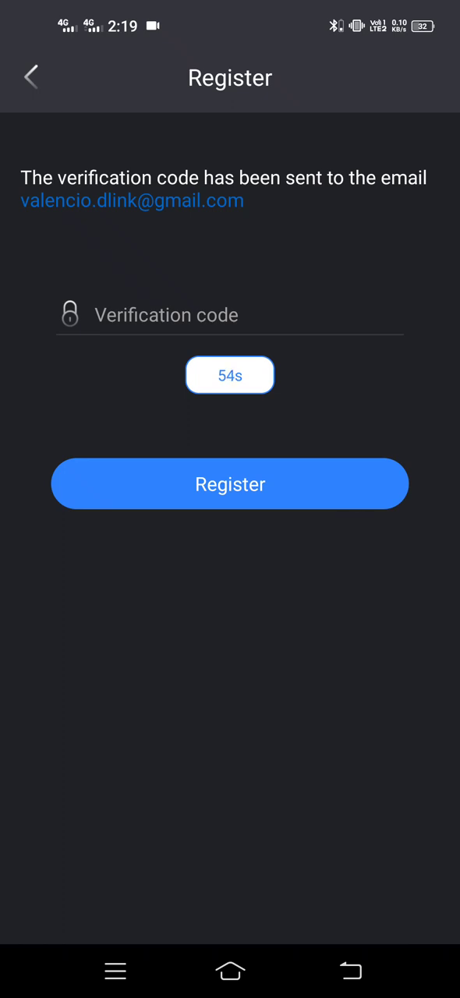
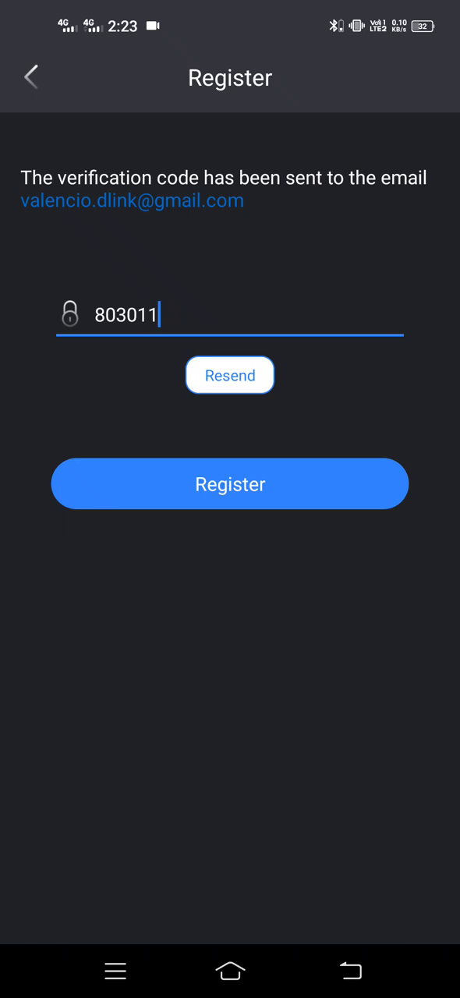
left_click(230, 483)
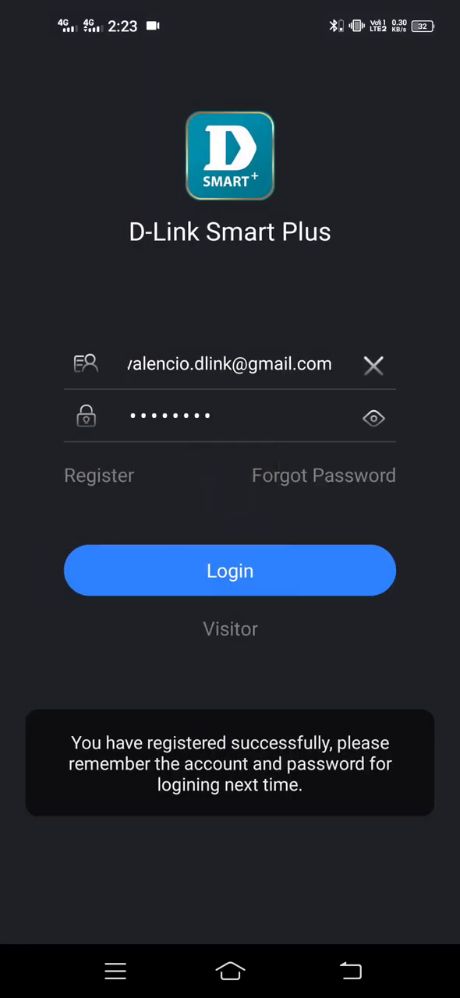
Step: Log in with the new account and show the Devices list containing only Demo
left_click(231, 570)
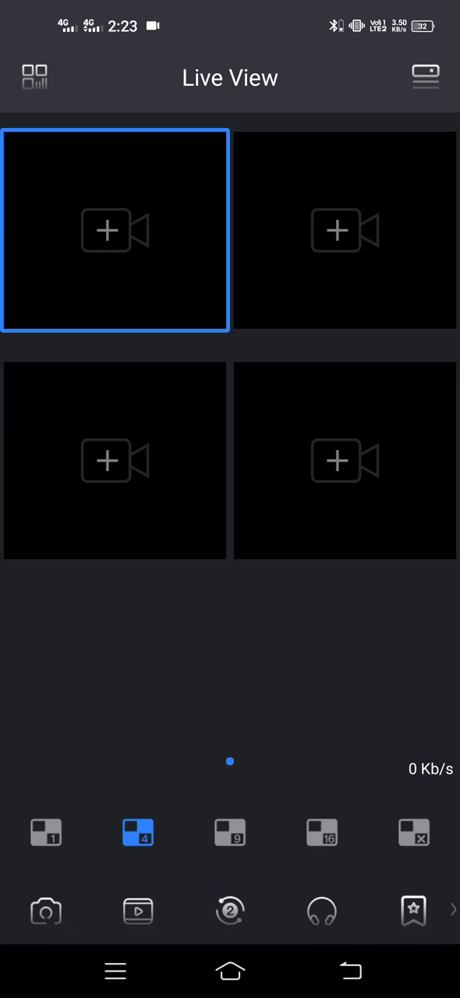
left_click(34, 78)
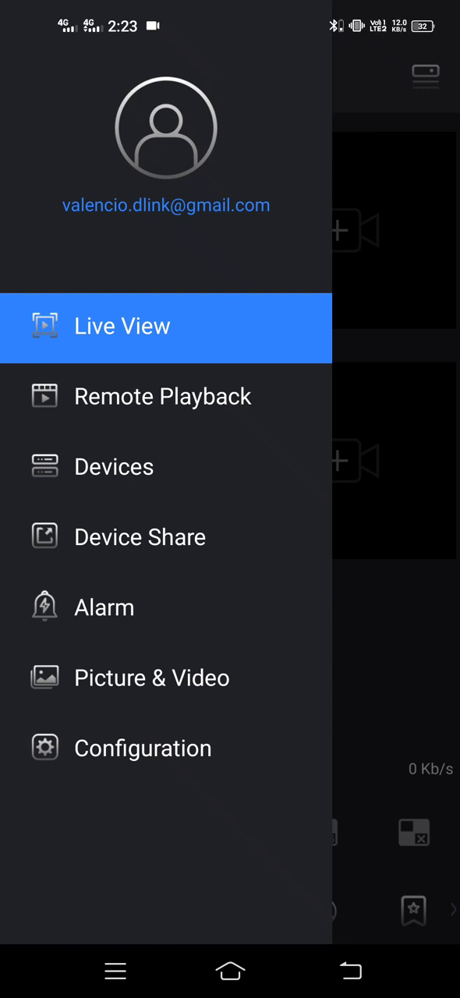
left_click(114, 467)
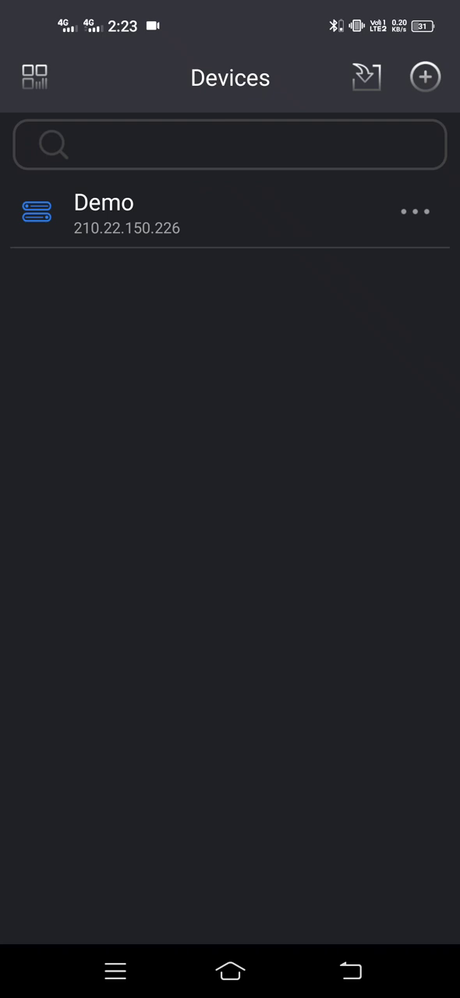
Step: Add a device named 'dvr' with its Cloud ID and verification code and save it
left_click(426, 77)
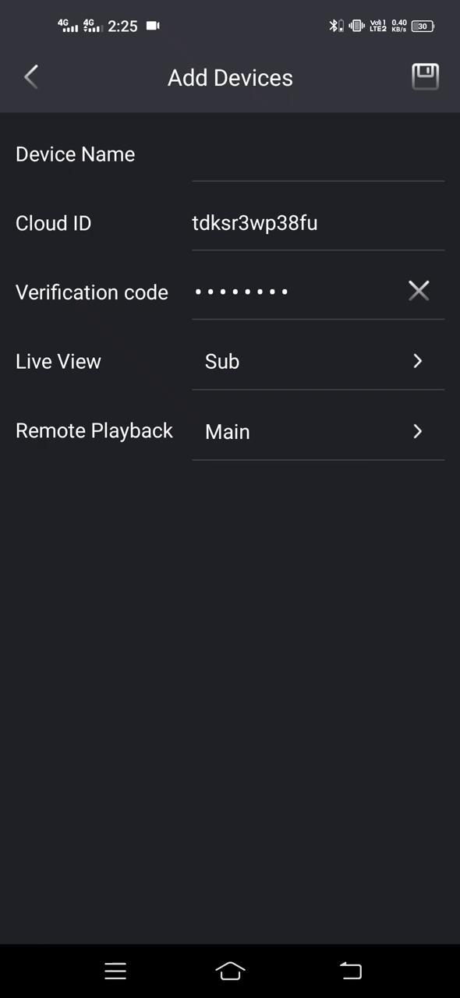
left_click(318, 153)
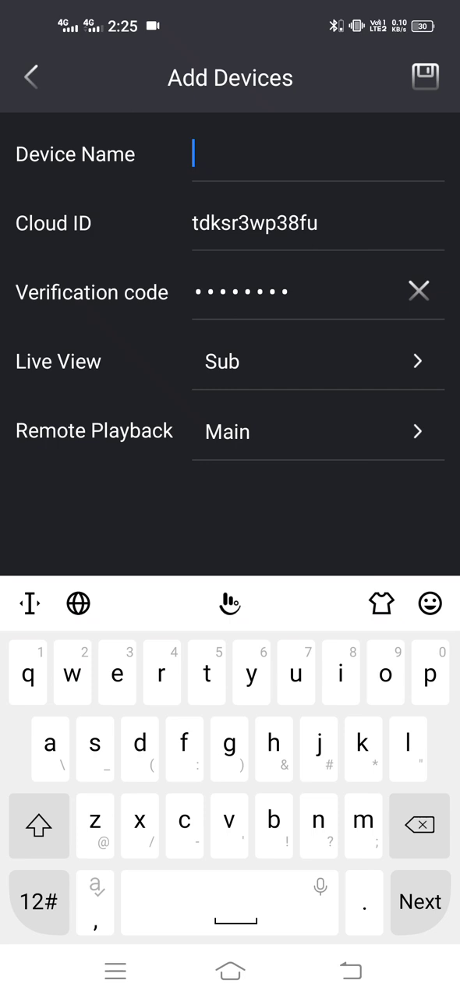
type("dvr")
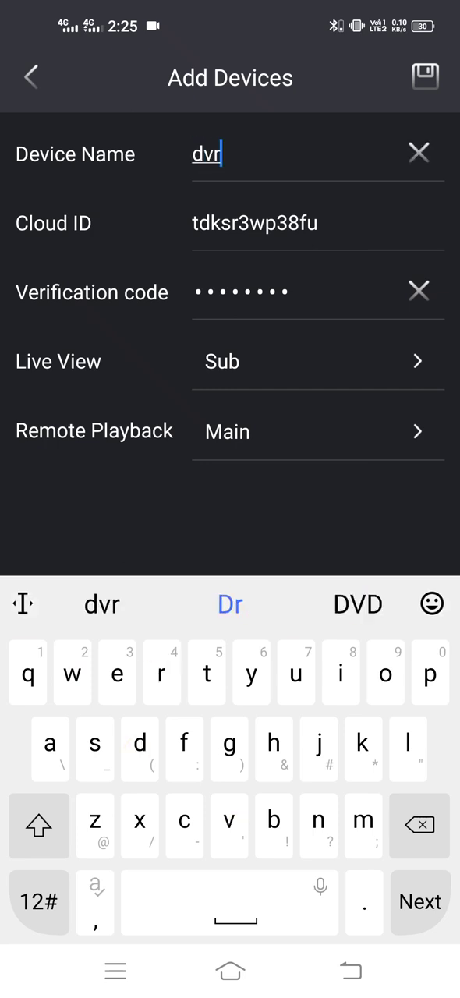
left_click(37, 901)
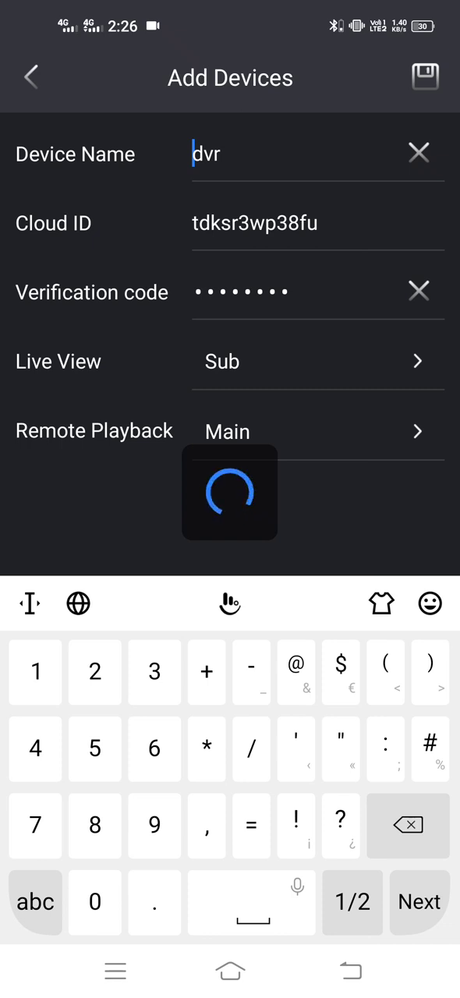
Step: Start the dvr's Live View and switch to the nine-pane layout
left_click(424, 78)
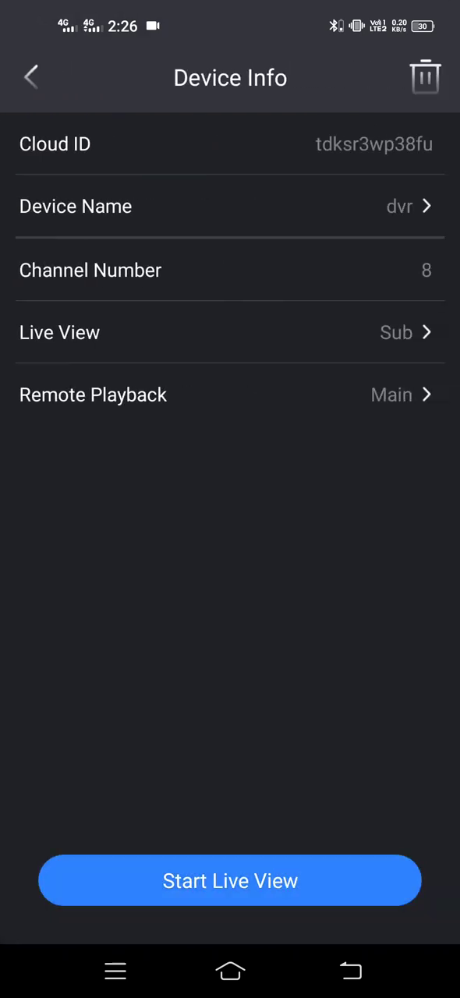
left_click(231, 880)
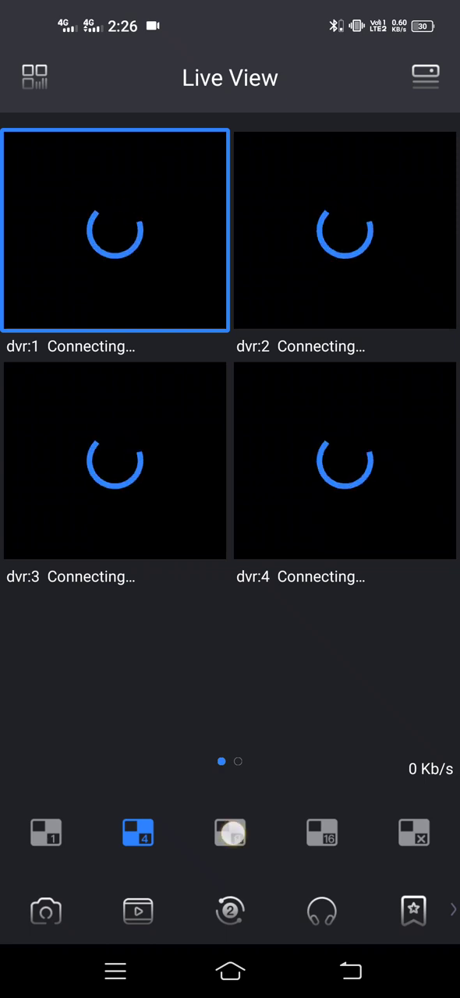
left_click(229, 833)
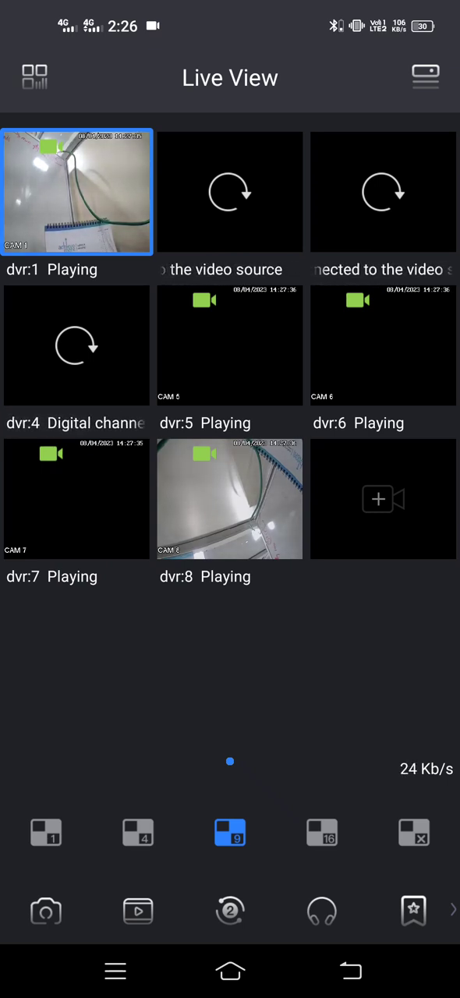
Step: From the Devices list, begin sharing the dvr with a new friend
left_click(34, 78)
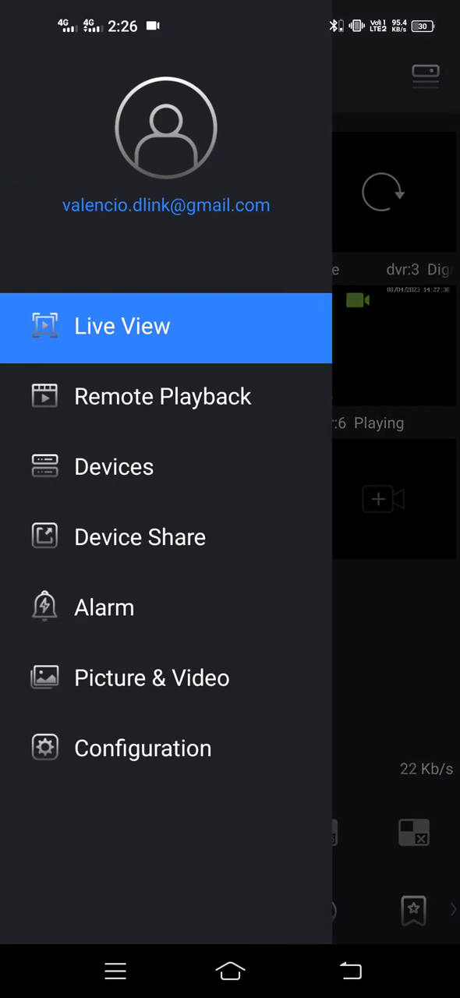
left_click(114, 467)
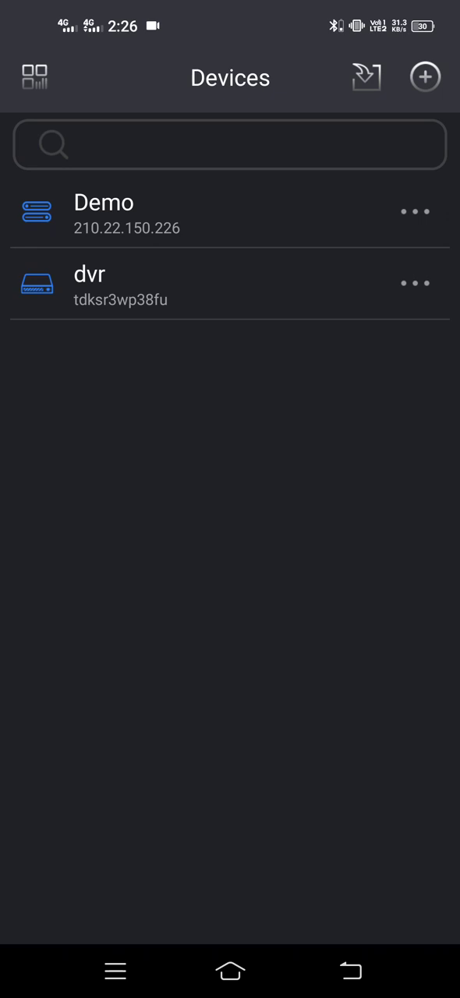
left_click(415, 283)
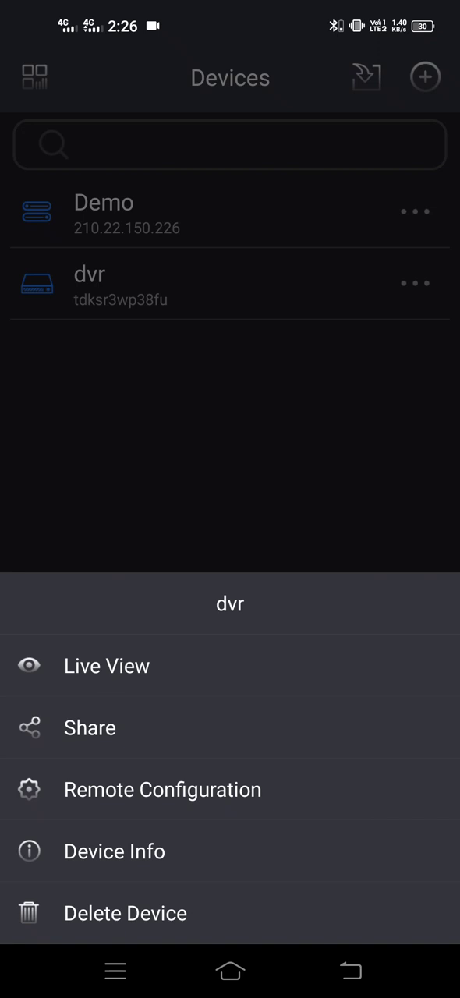
left_click(90, 727)
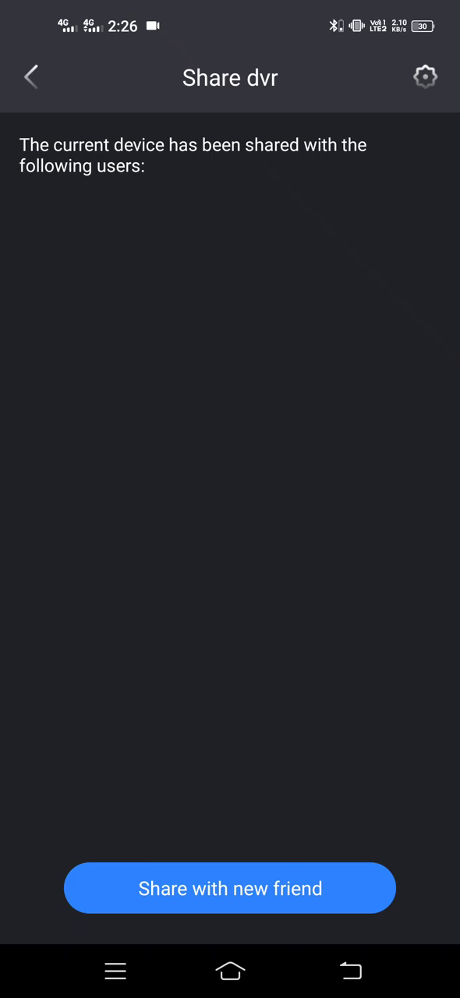
left_click(231, 889)
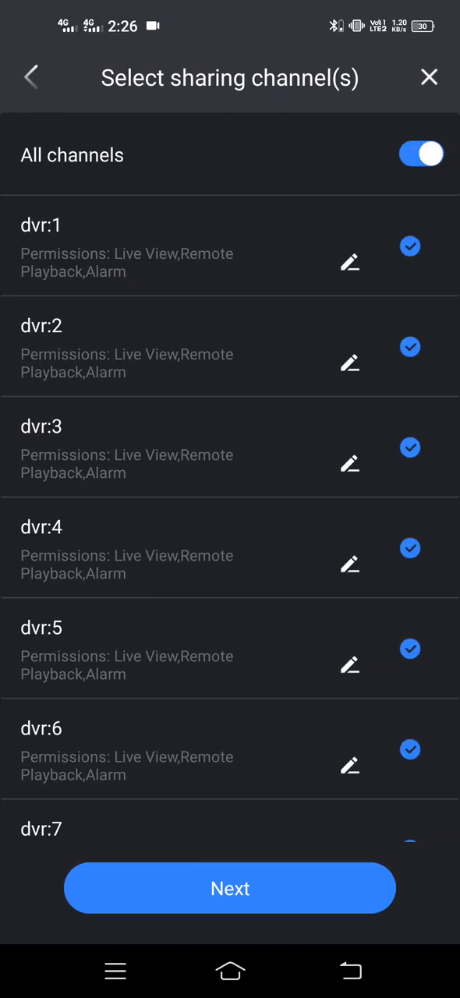
Step: Review dvr:8's Live View, Playback and Alarm permissions, then exclude dvr:8 from the share
scroll("down", 3)
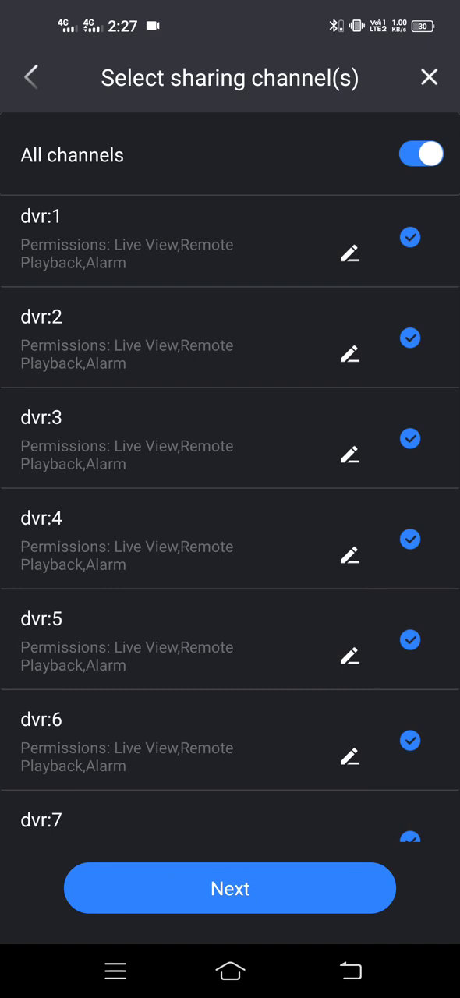
scroll("down", 3)
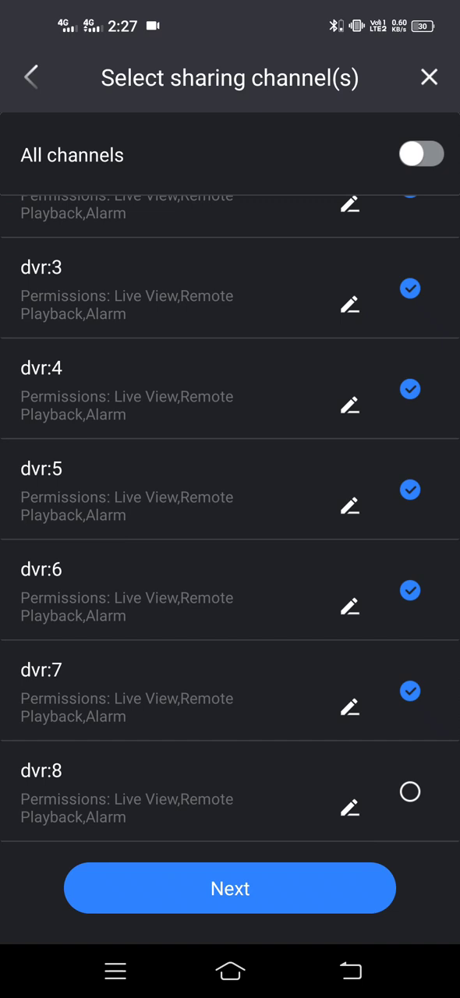
left_click(421, 153)
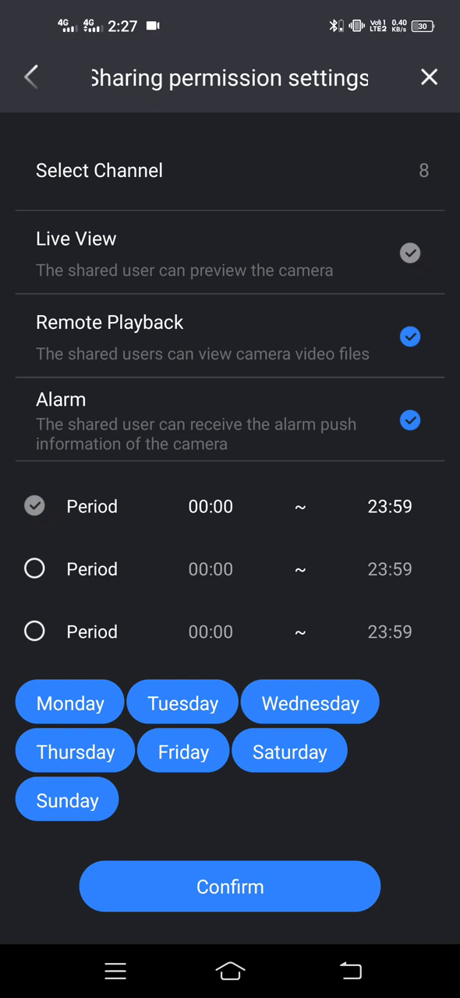
left_click(32, 78)
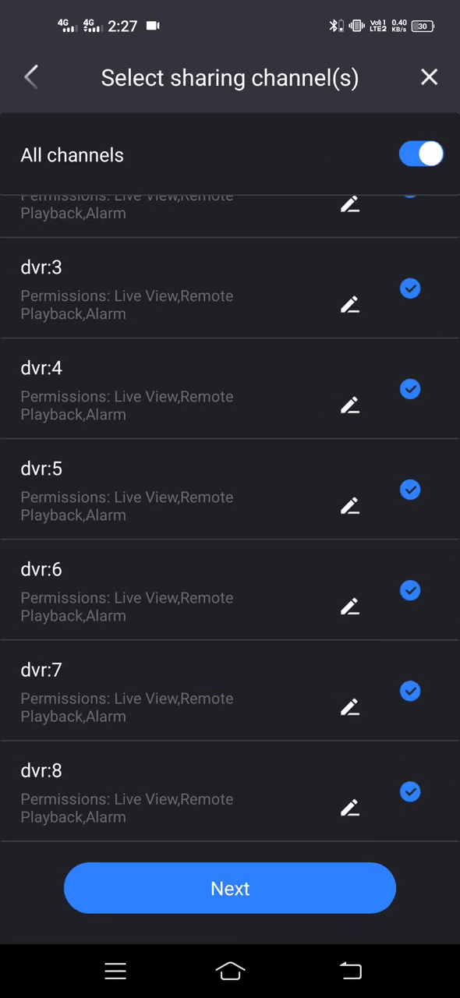
left_click(421, 153)
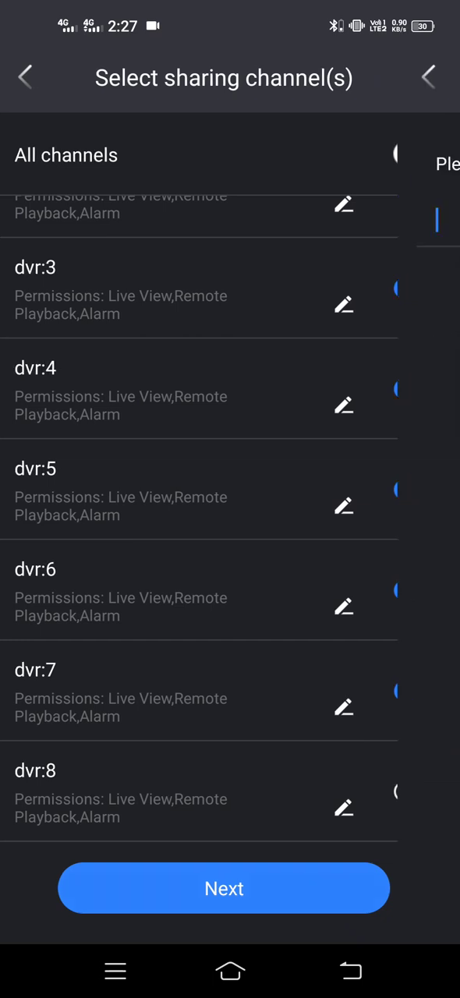
left_click(224, 889)
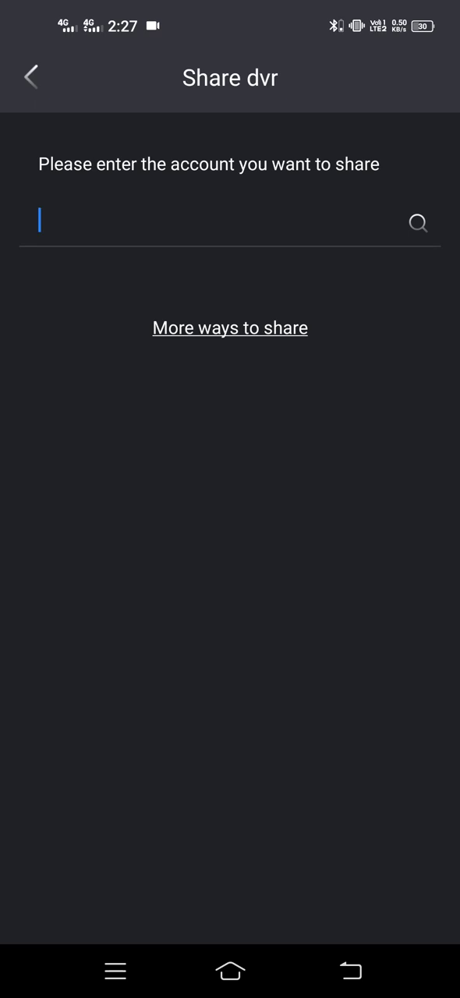
left_click(218, 221)
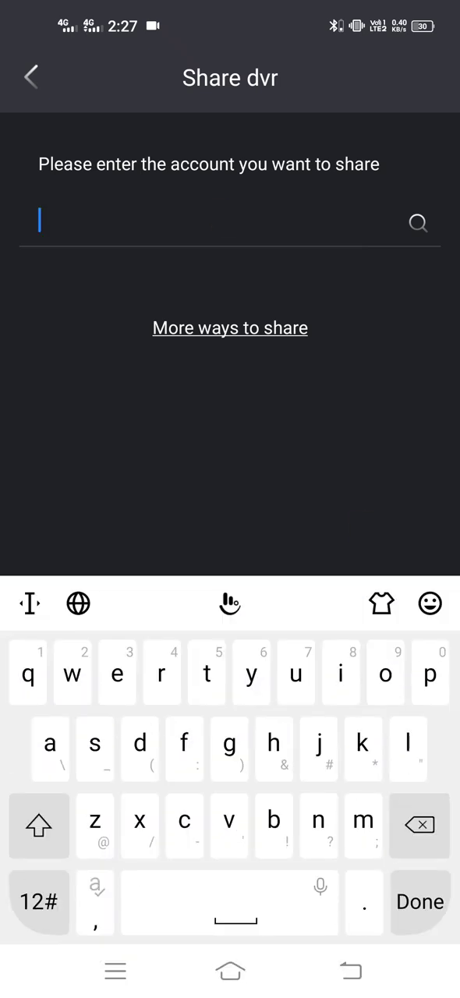
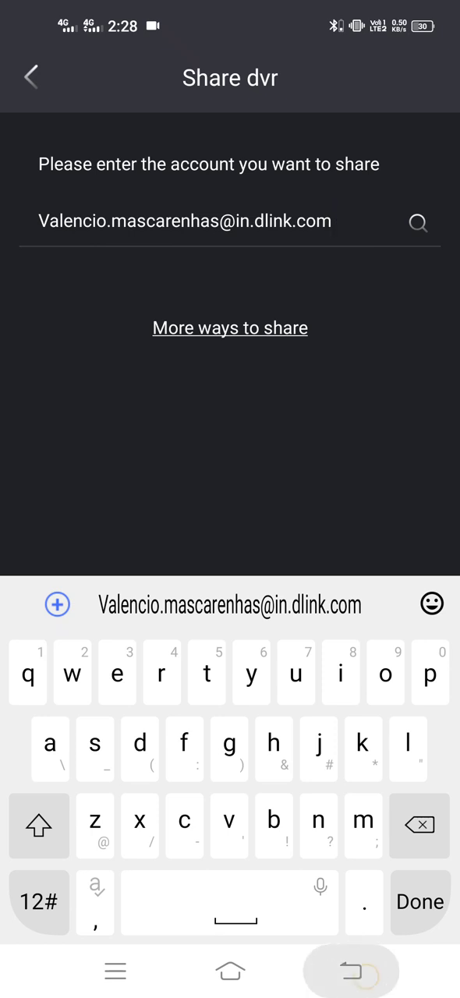
left_click(418, 223)
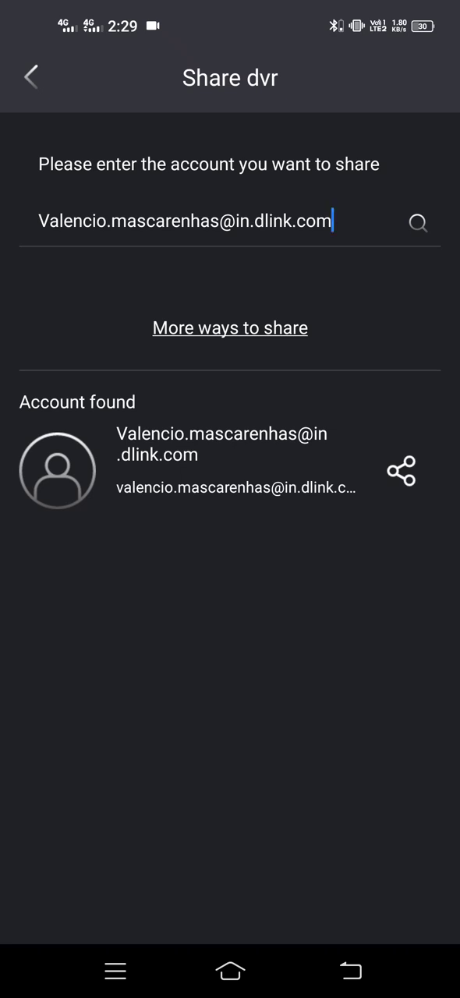
Step: View the QR code and link sharing options, then share the dvr with the found account
left_click(229, 328)
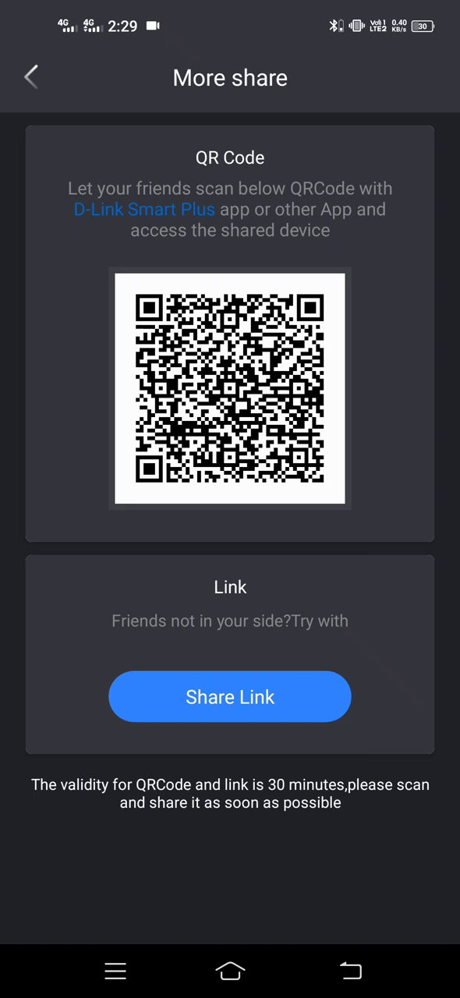
left_click(29, 78)
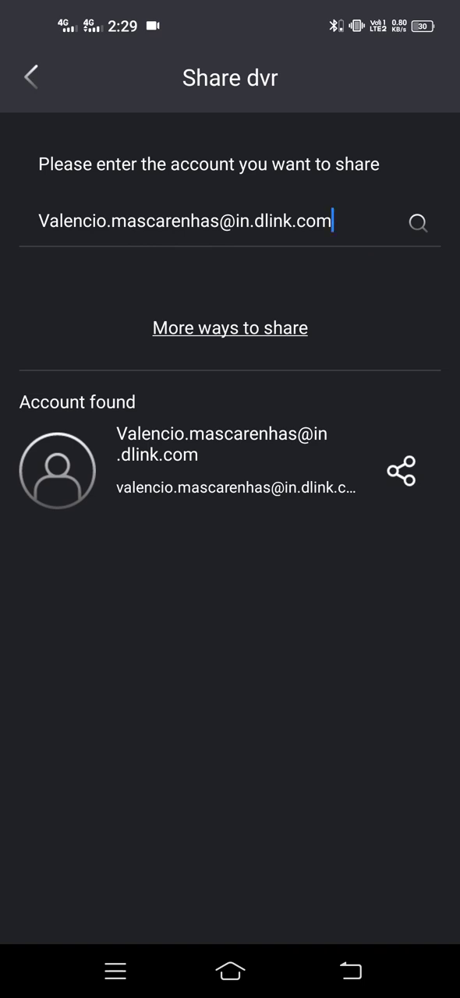
left_click(227, 464)
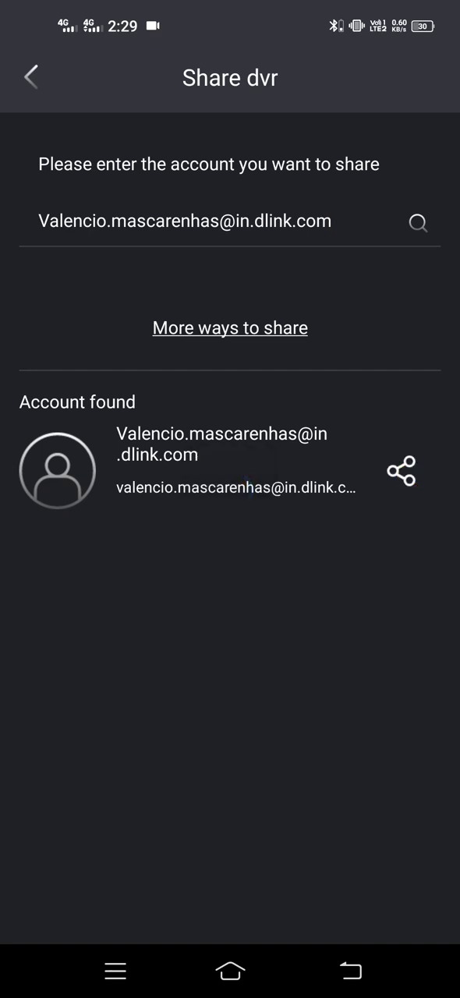
left_click(401, 471)
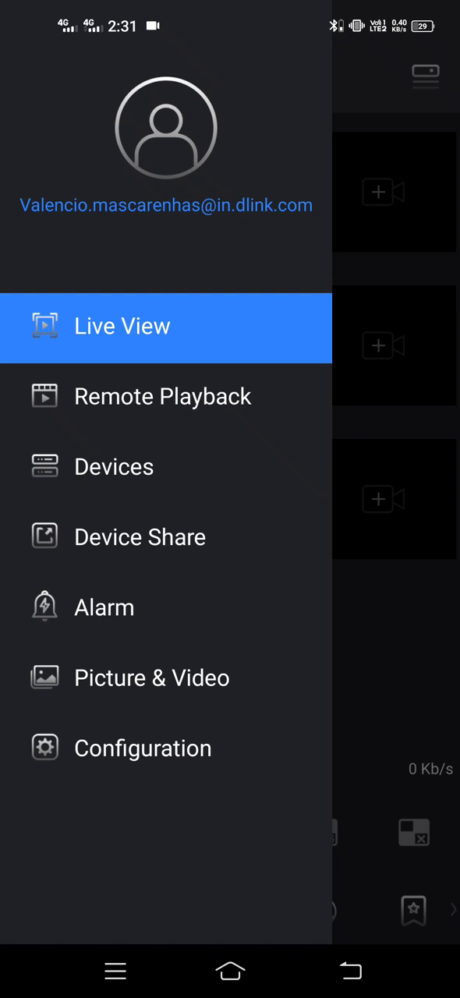
Step: In Device Share, accept the pending dvr invitation and return to the Devices list
left_click(122, 326)
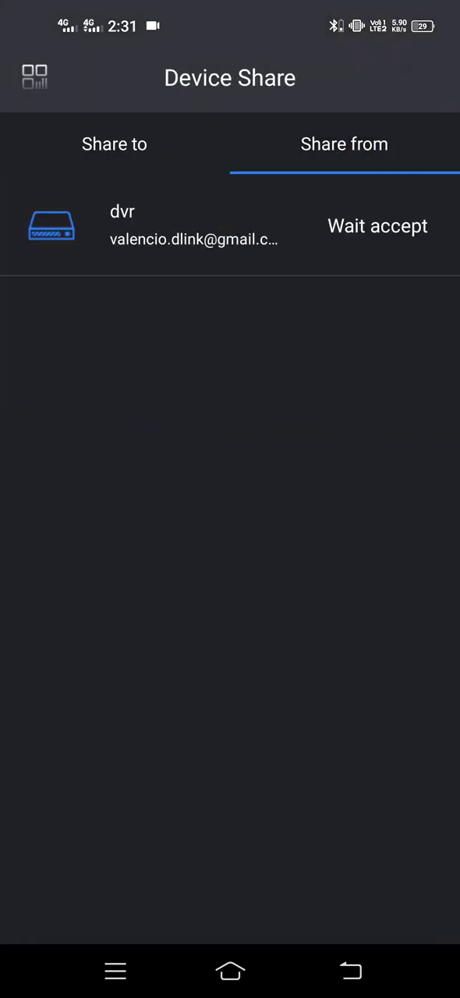
left_click(222, 227)
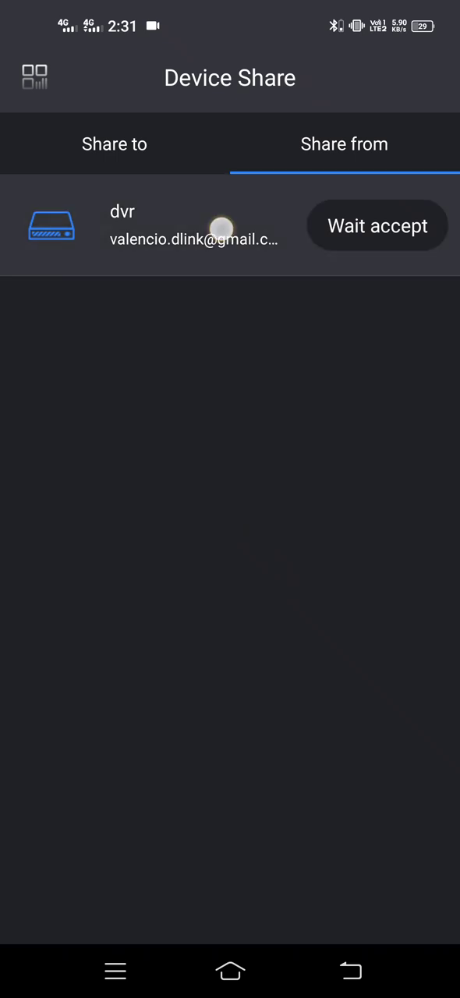
left_click(377, 225)
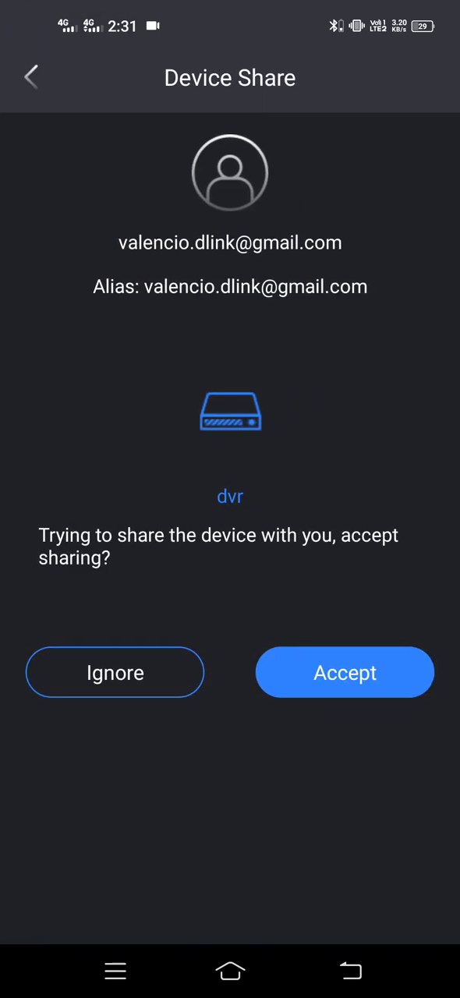
left_click(343, 672)
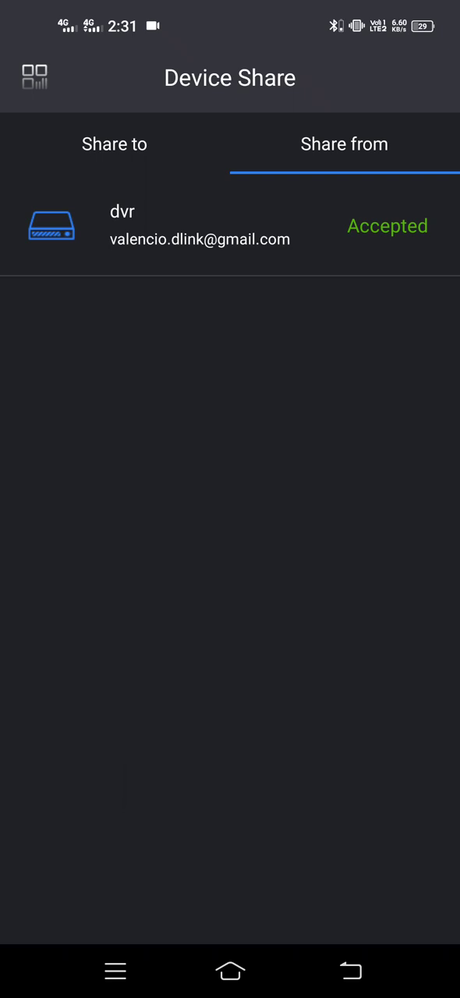
key("back")
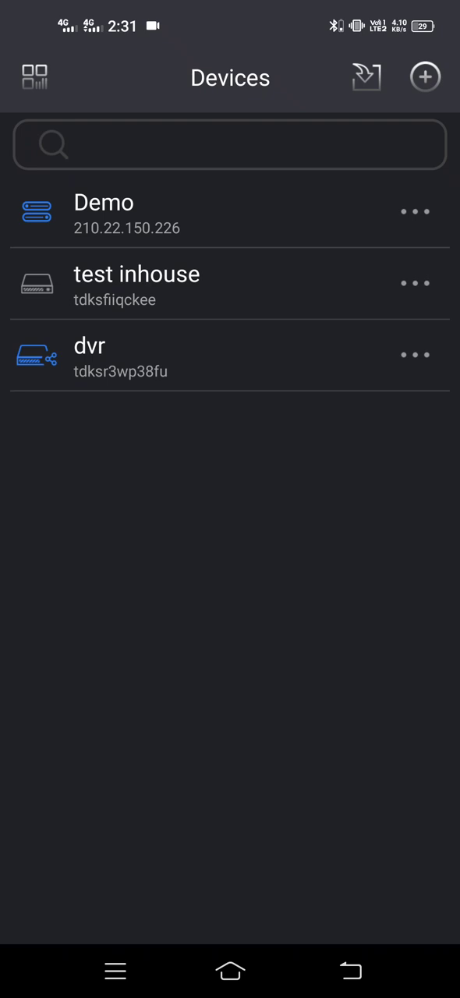
Step: Start Live View of the shared dvr in the nine-pane layout with dvr:1 playing
left_click(415, 355)
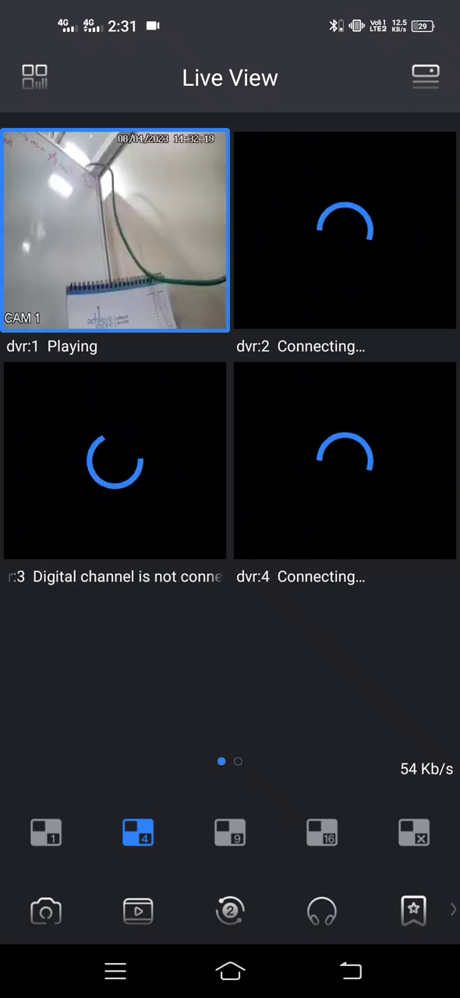
left_click(231, 832)
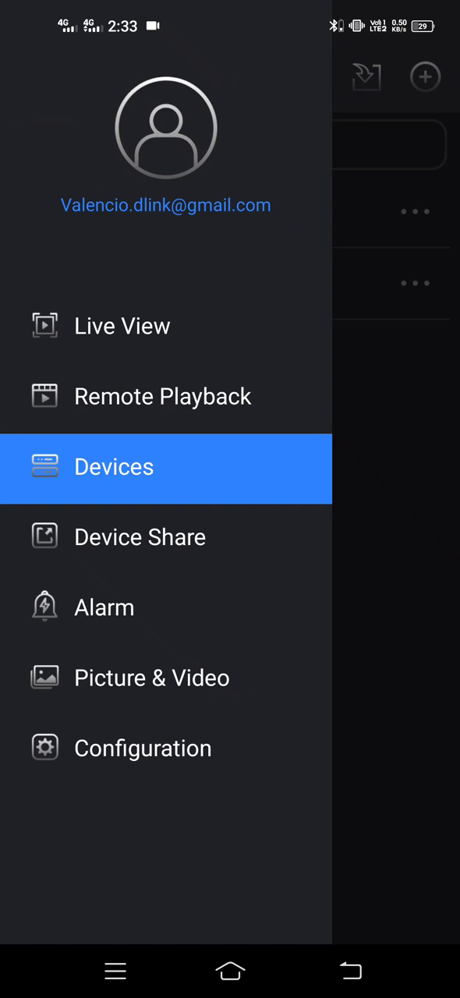
Step: View the accepted dvr share's permissions: dvr:1–7 shared, dvr:8 not shared
left_click(140, 536)
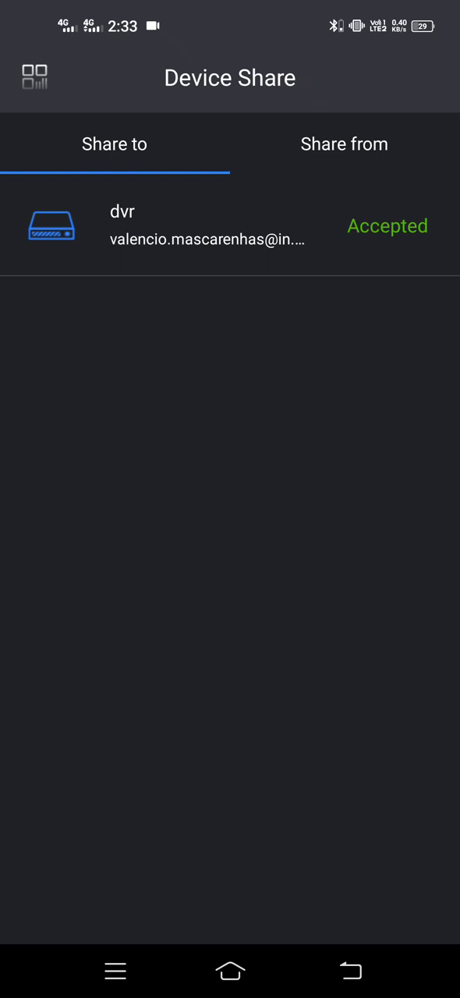
left_click(230, 226)
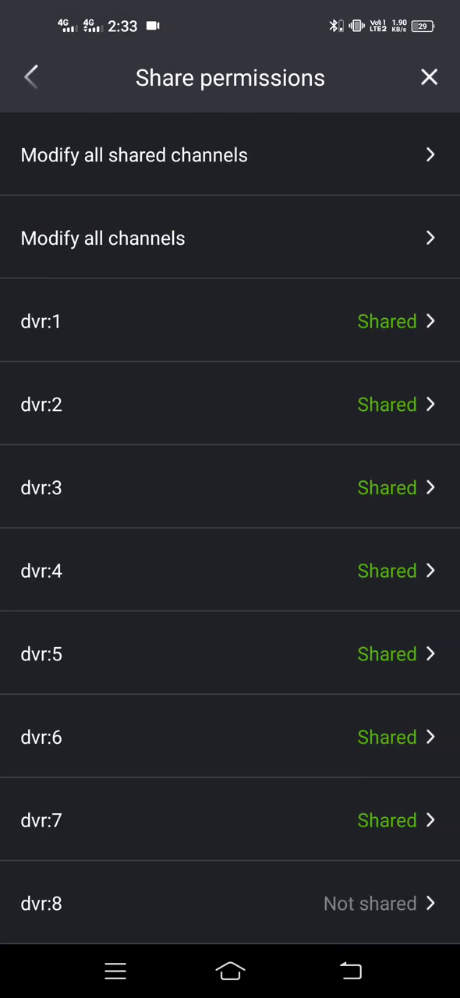